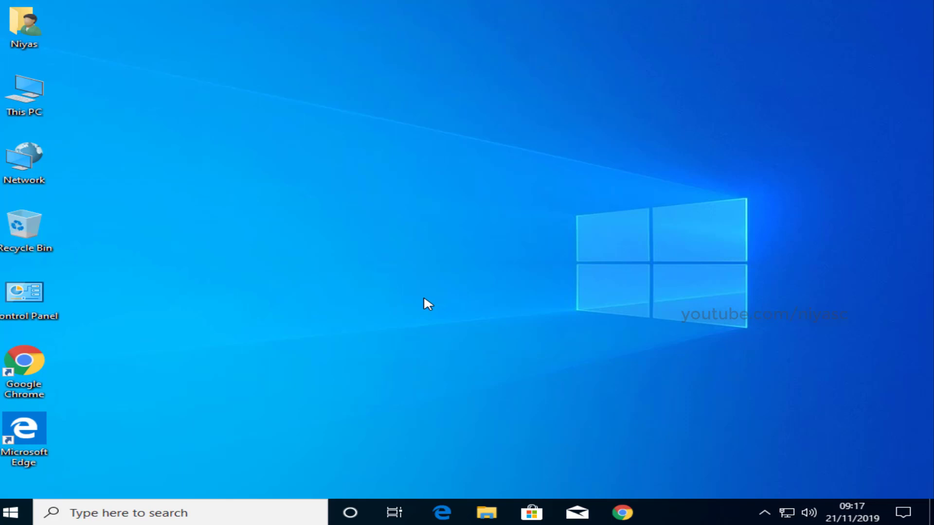
mouse_move(420, 306)
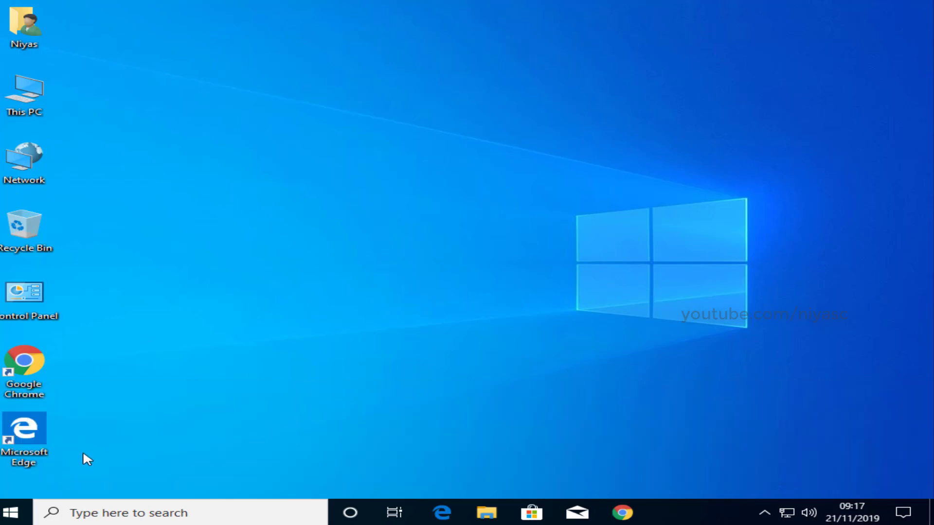
Go to Settings > Update & Security > Recovery to show the Reset this PC option
left_click(11, 513)
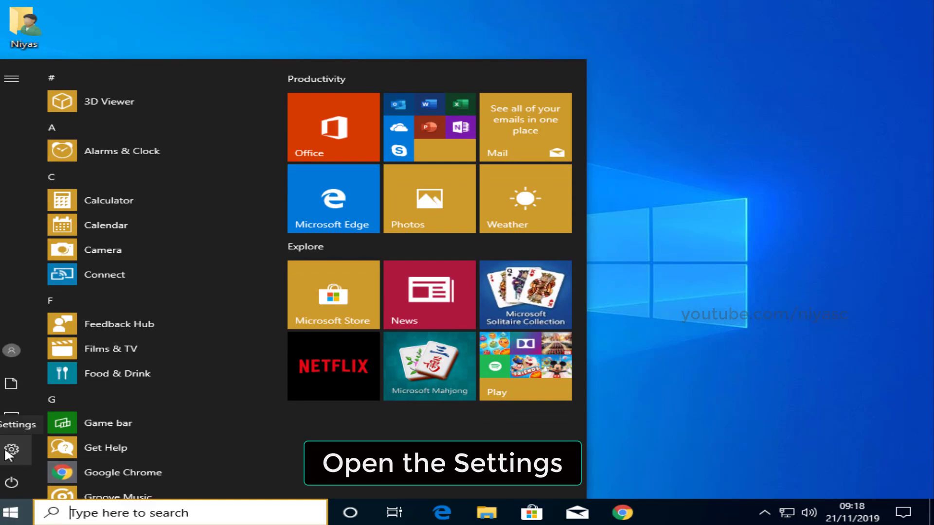
left_click(16, 450)
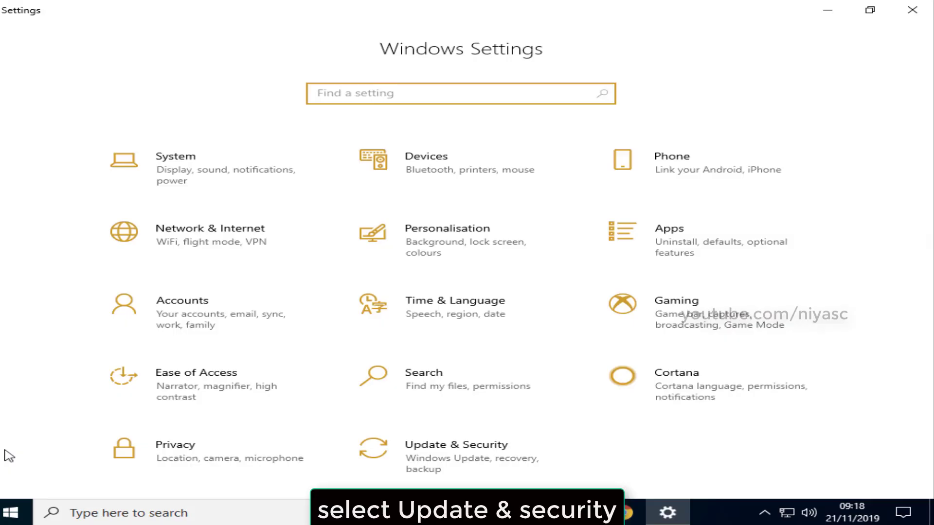
mouse_move(419, 459)
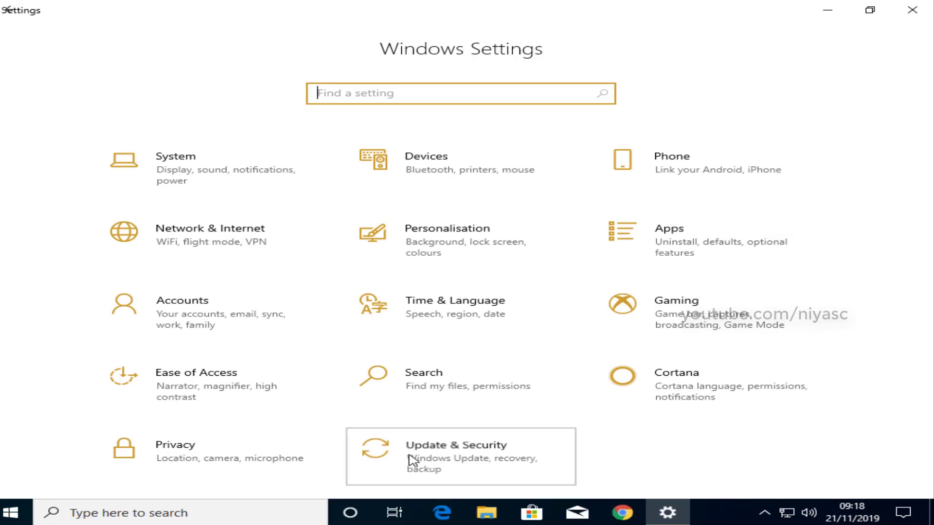
left_click(460, 456)
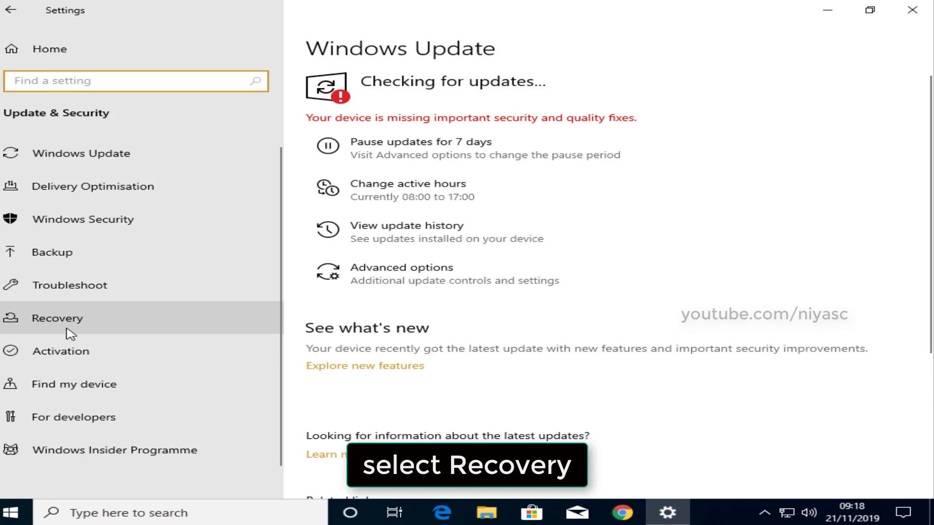
left_click(56, 317)
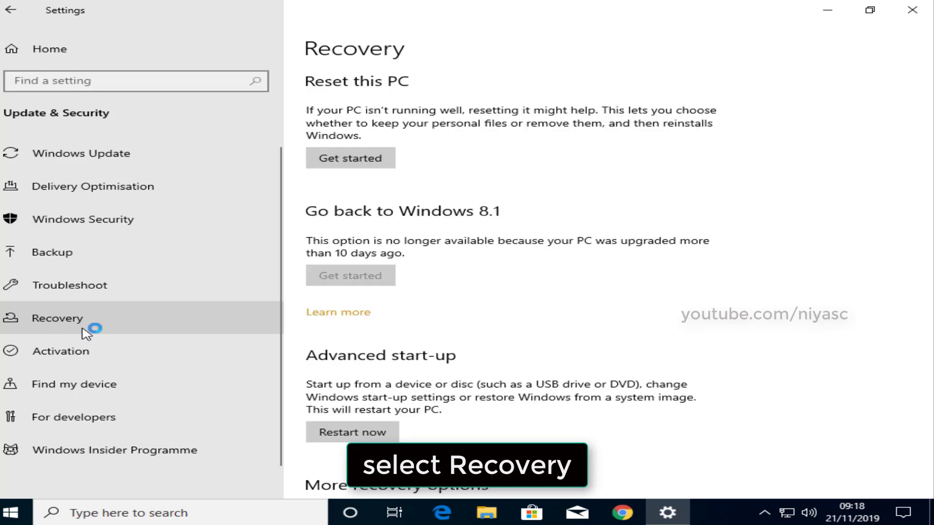
mouse_move(351, 158)
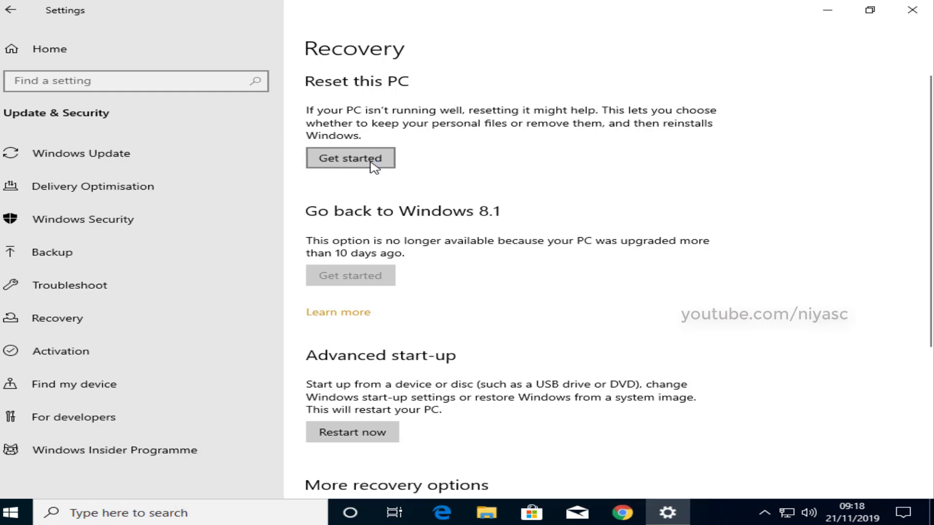
Run Reset this PC, then close the Welcome to Windows page on the fresh desktop
left_click(351, 158)
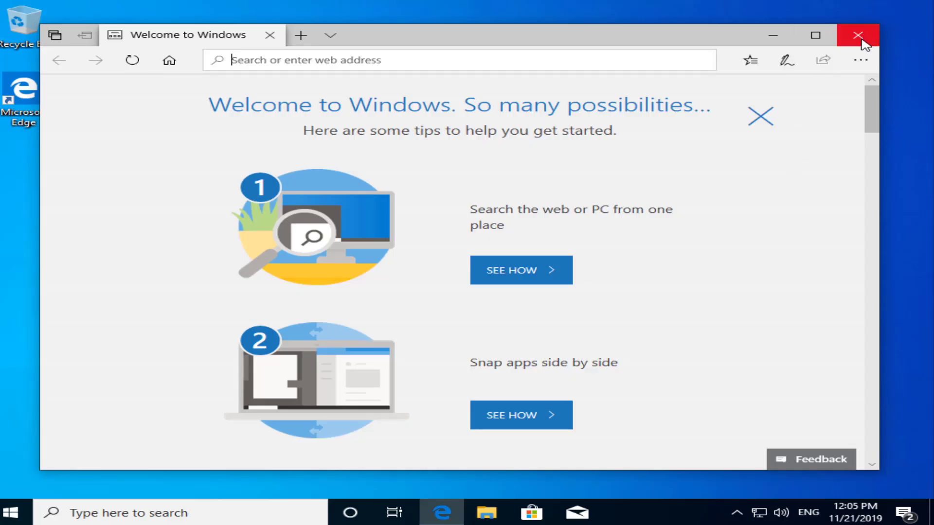
left_click(858, 35)
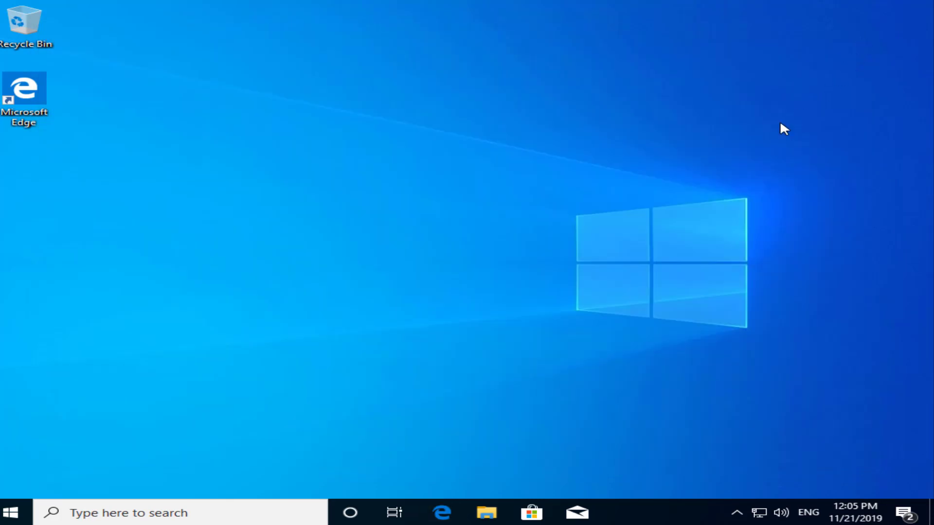
mouse_move(786, 119)
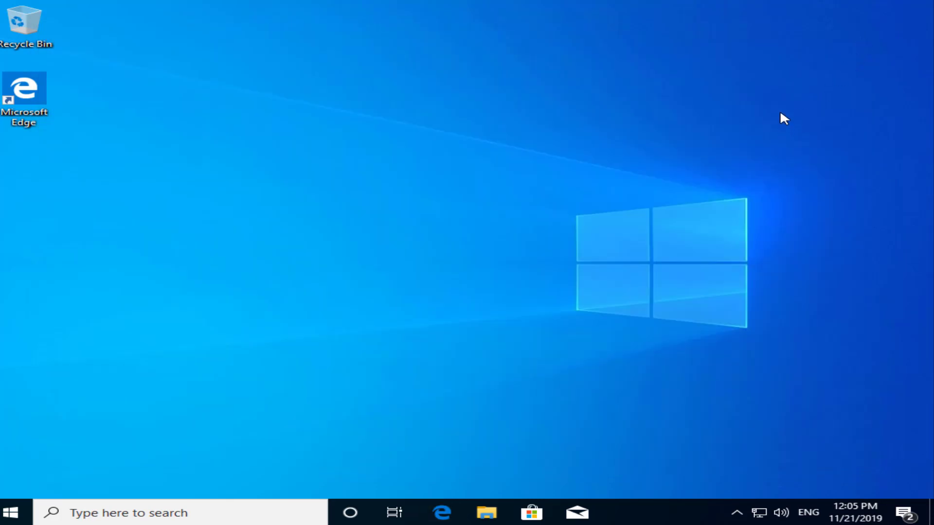